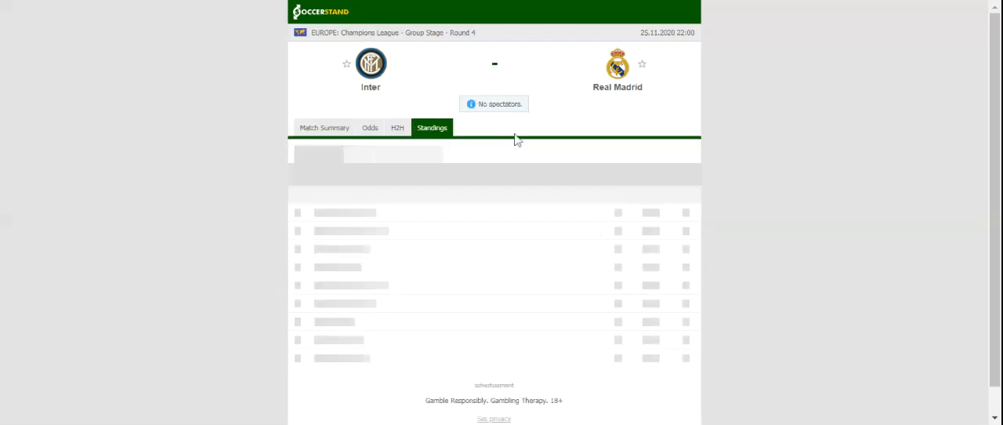
View the Group B standings, then show the Inter vs Real Madrid head-to-head records
click(431, 127)
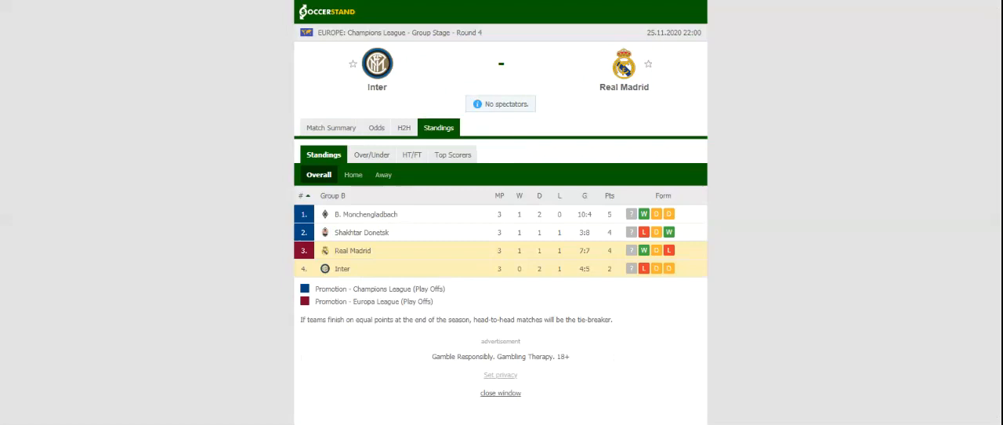
mouse_move(444, 154)
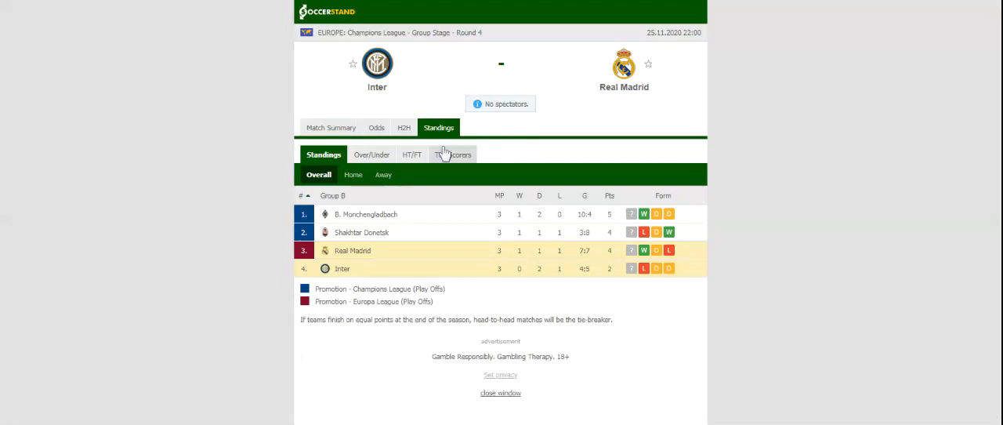
click(397, 127)
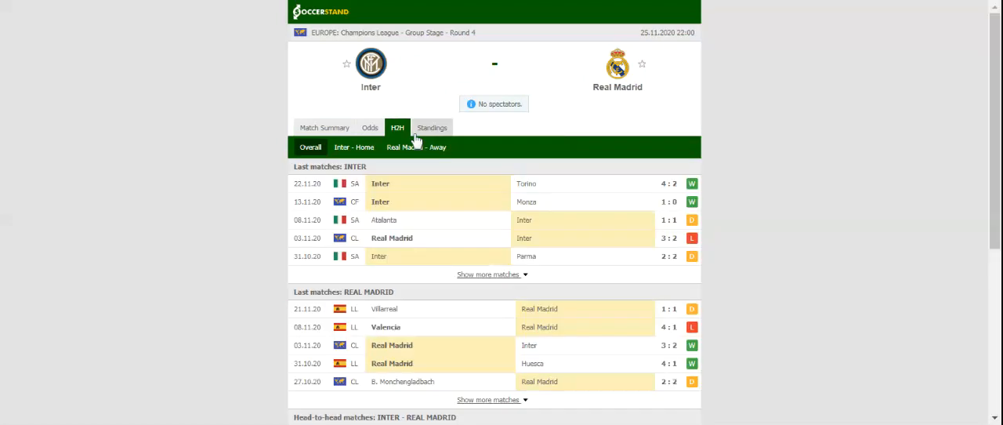